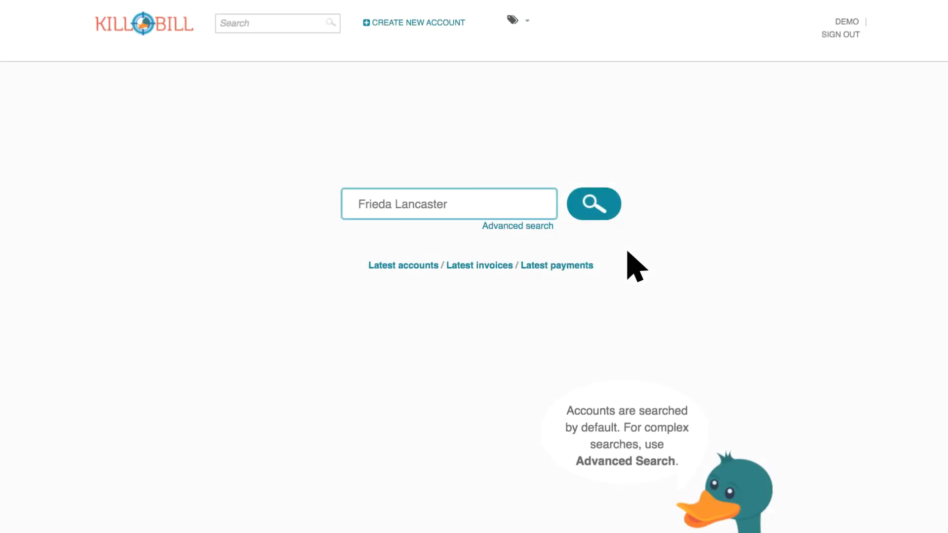
mouse_move(628, 254)
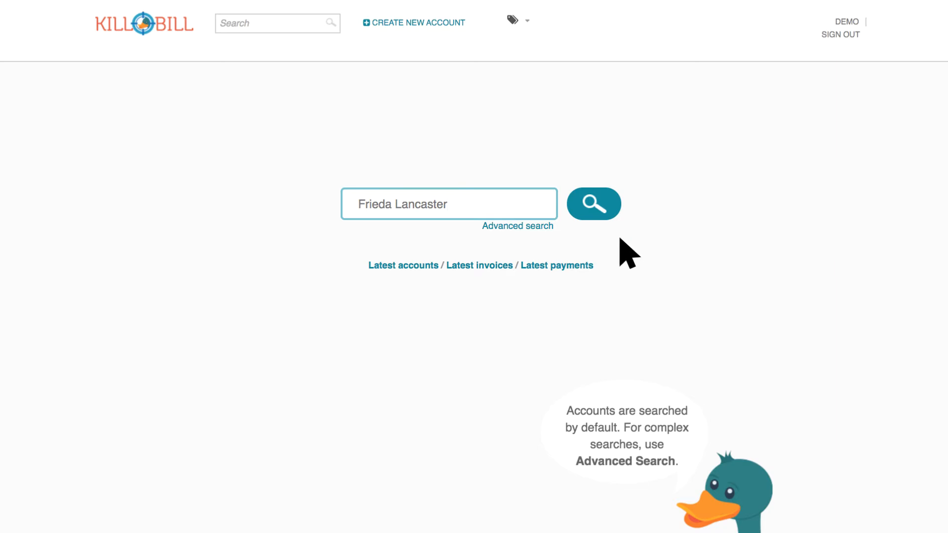
click(593, 203)
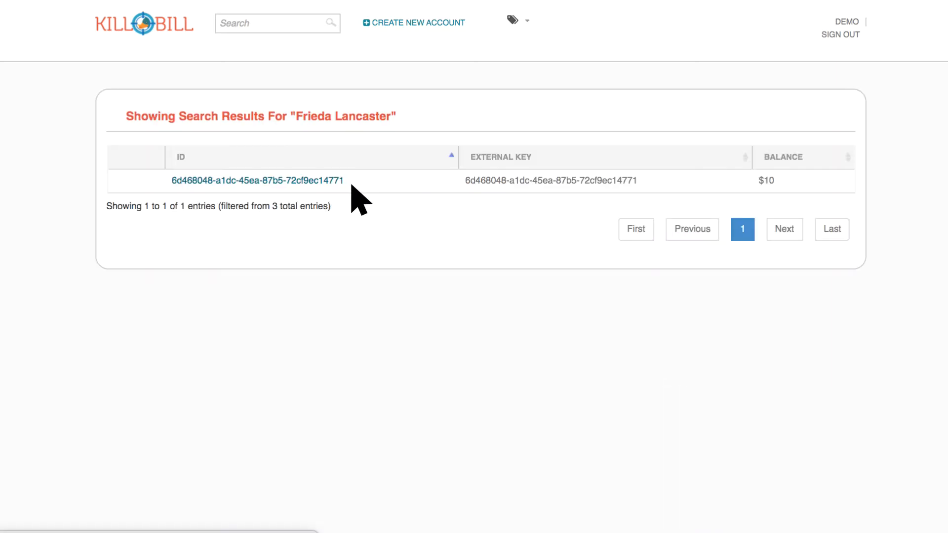
click(257, 179)
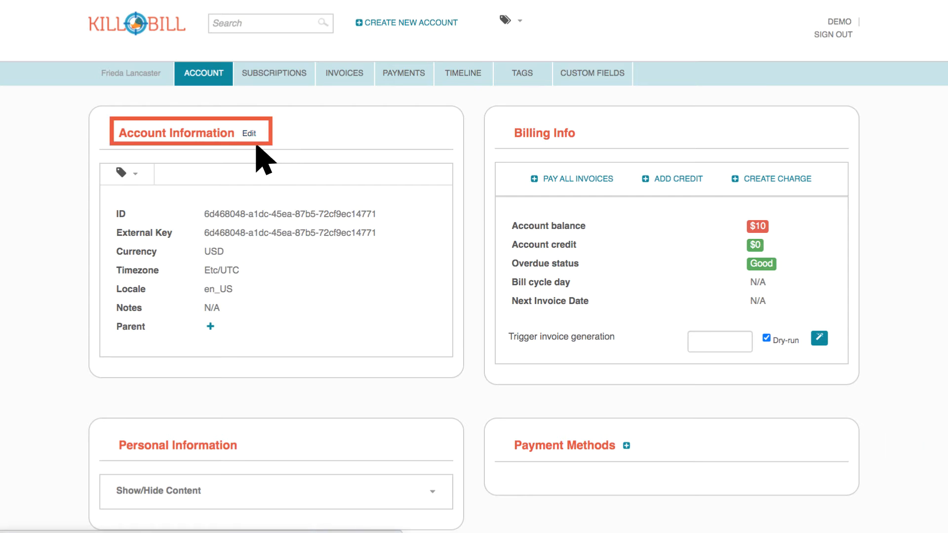
click(248, 132)
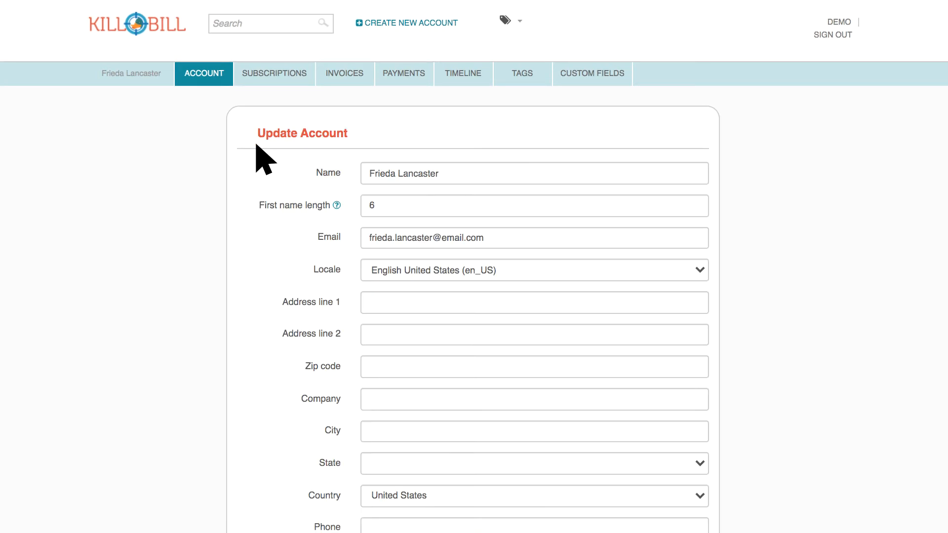
mouse_move(354, 189)
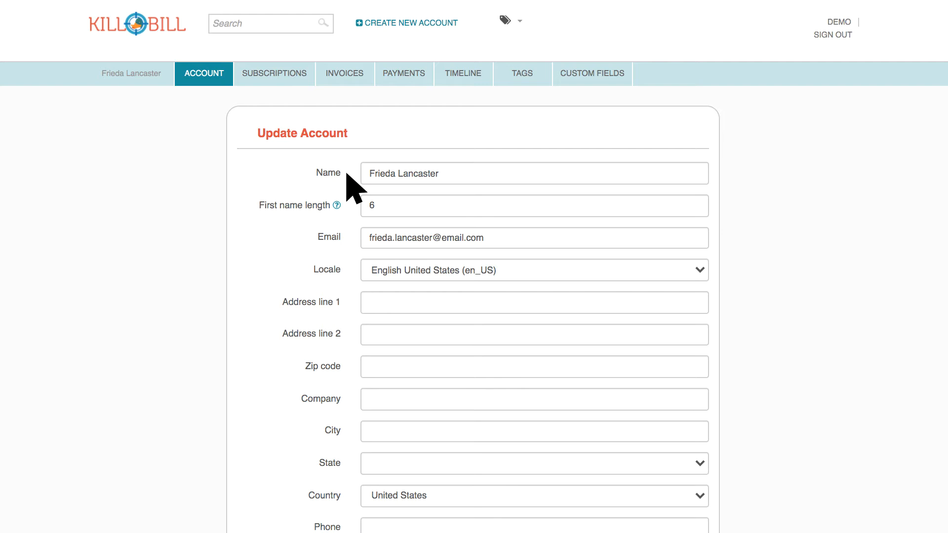
mouse_move(354, 318)
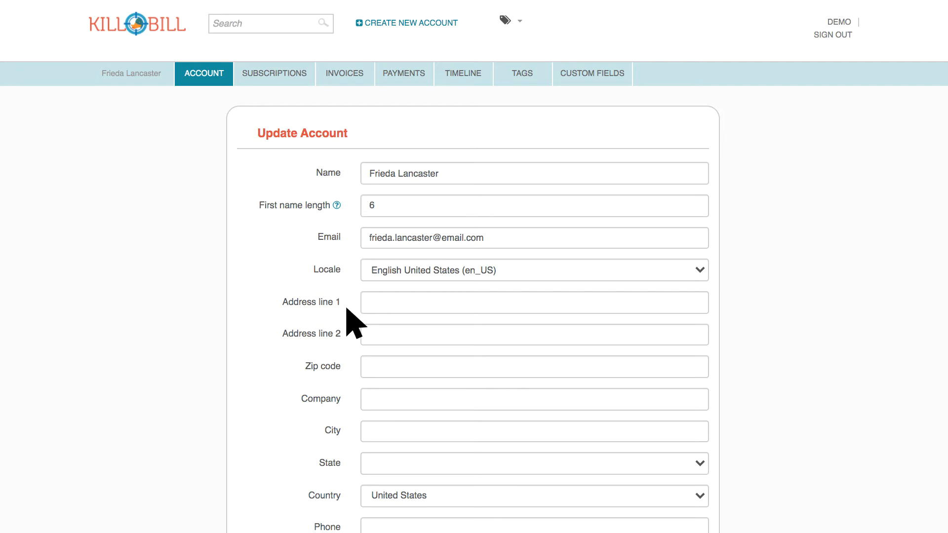
scroll(down, 3)
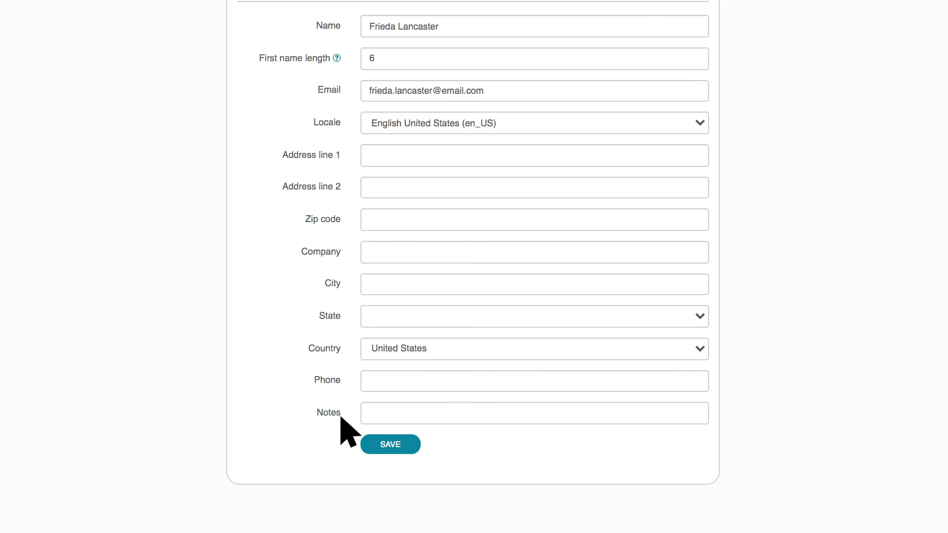
click(390, 443)
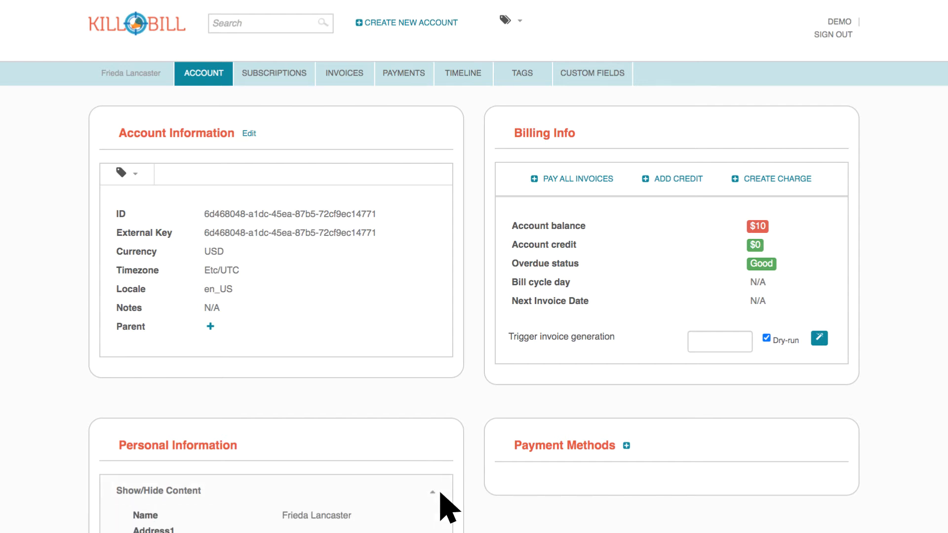
scroll(down, 3)
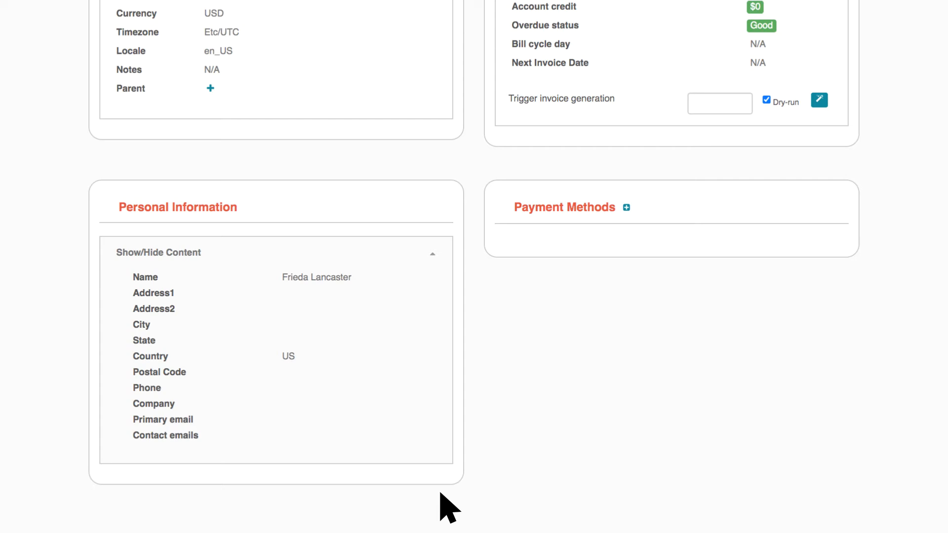
scroll(up, 3)
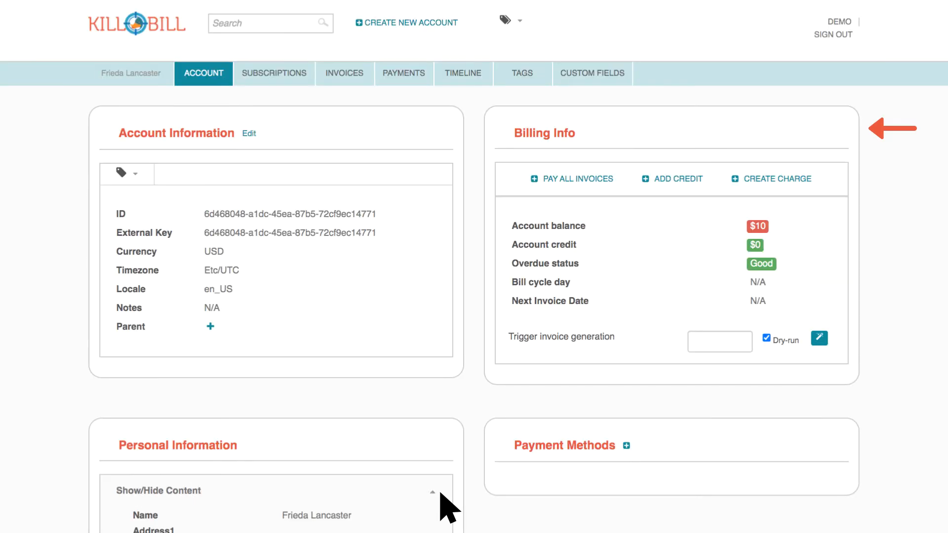
mouse_move(543, 203)
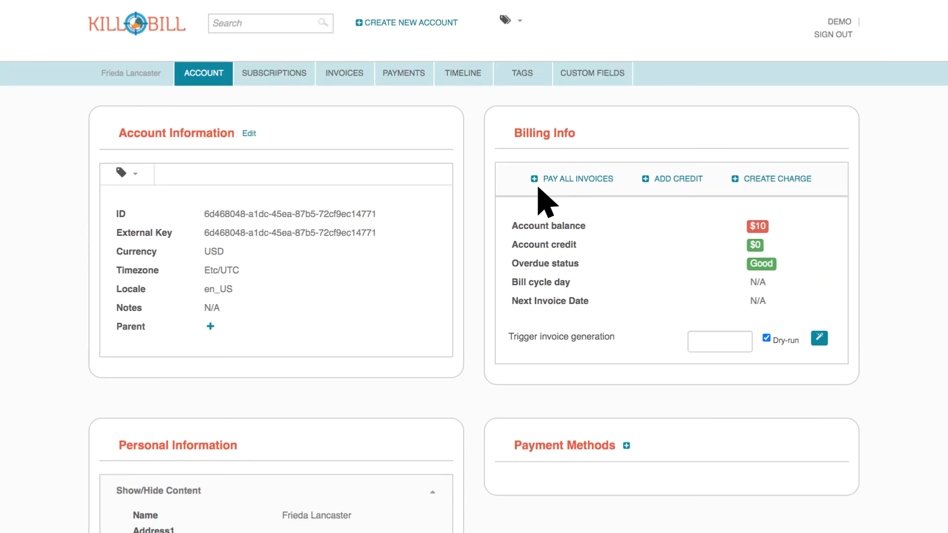
mouse_move(681, 202)
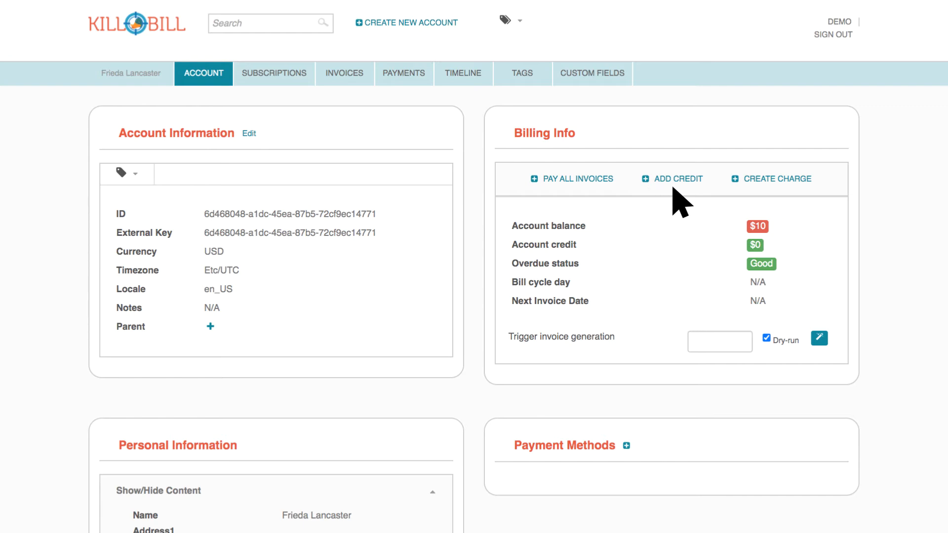
mouse_move(747, 202)
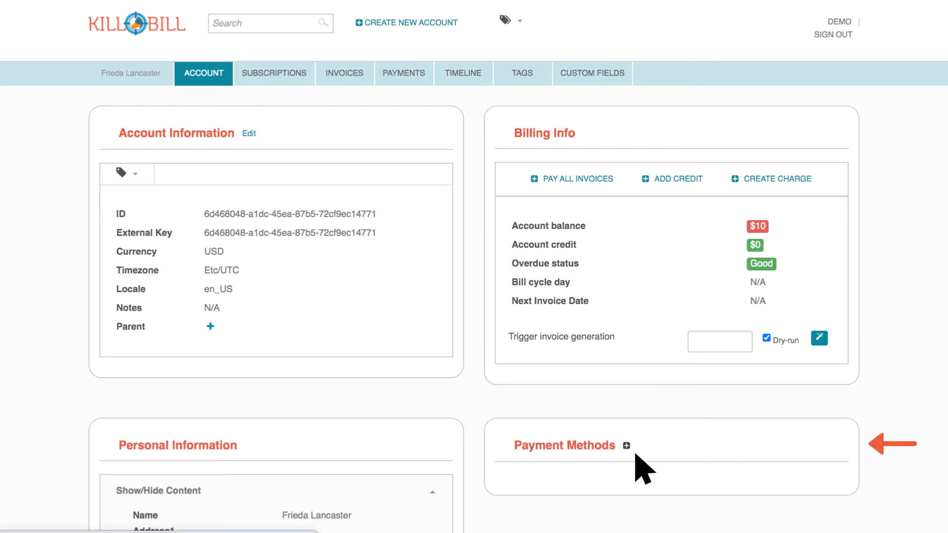
click(629, 446)
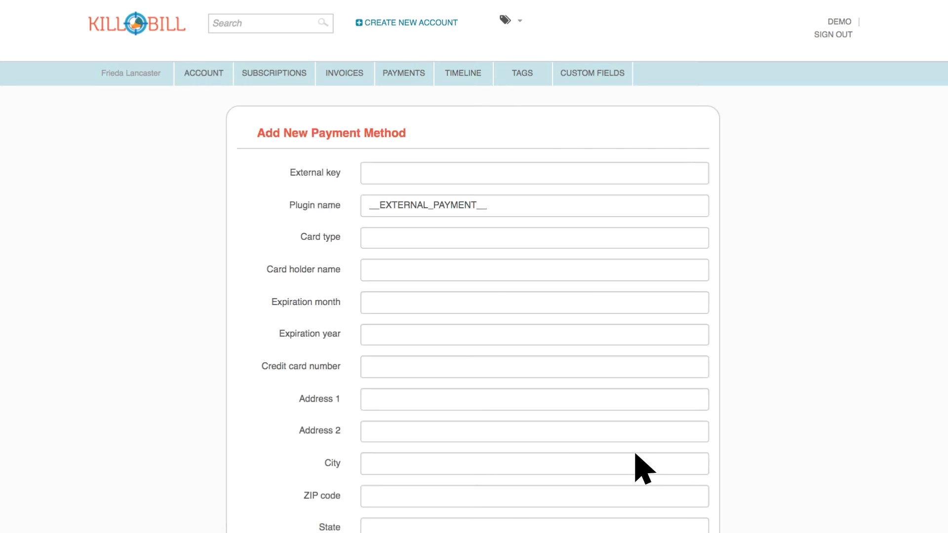
click(204, 73)
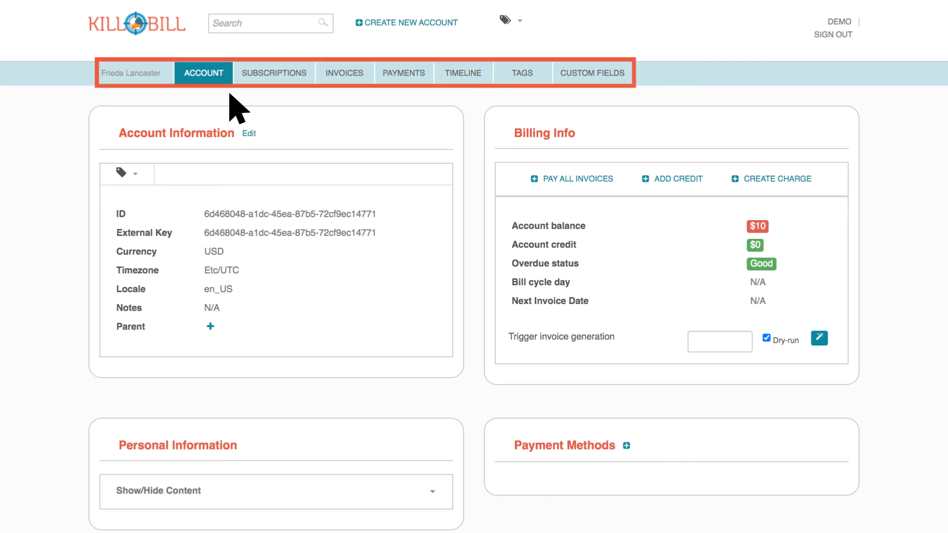
mouse_move(245, 106)
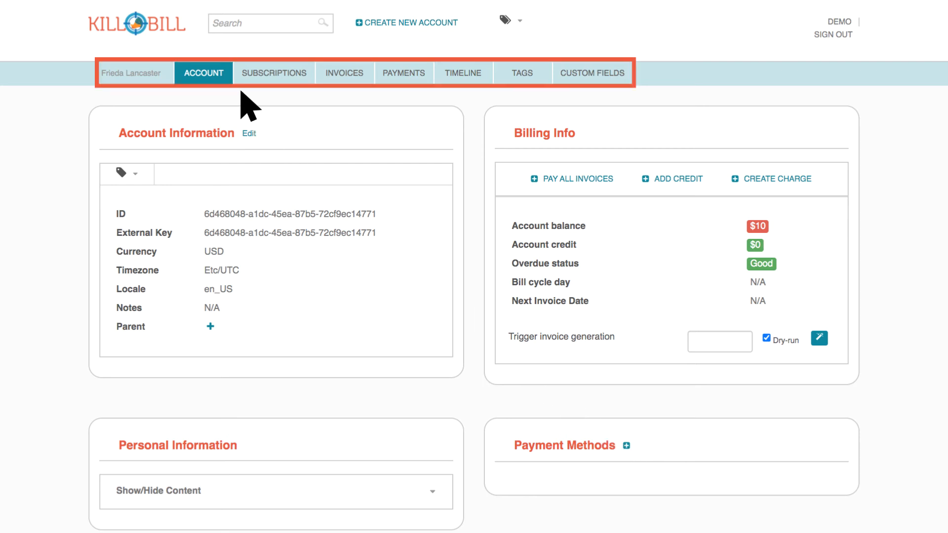
Tour the Subscriptions, Payments, Timeline and Custom Fields sections of the account submenu in turn
click(273, 72)
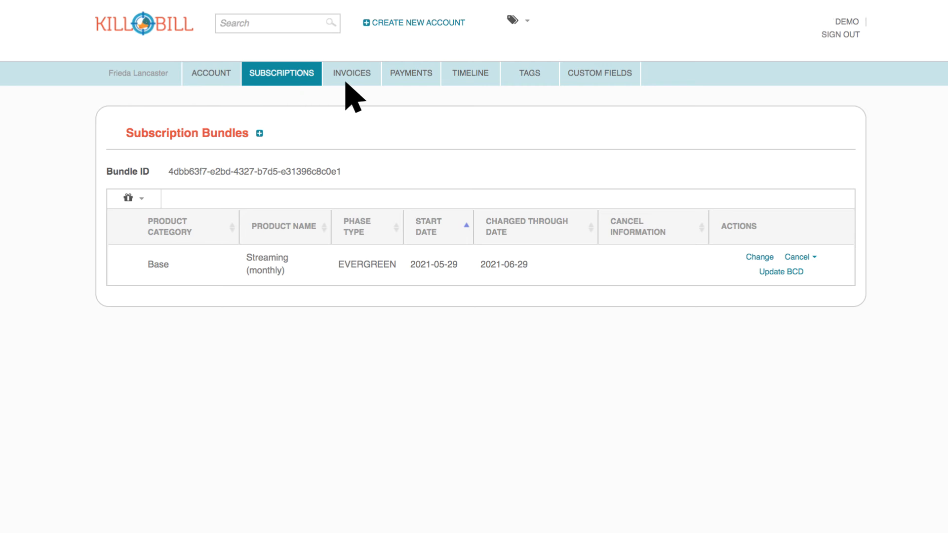
click(411, 72)
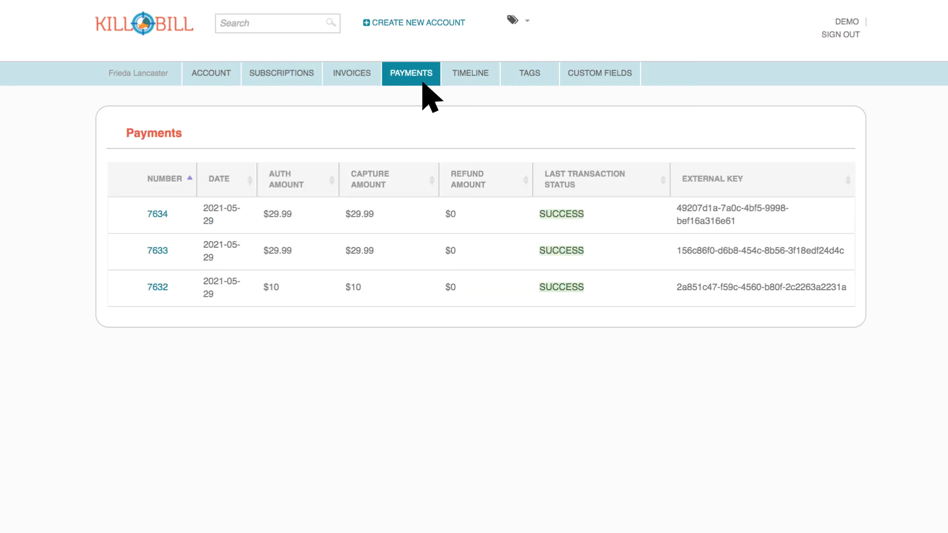
click(463, 73)
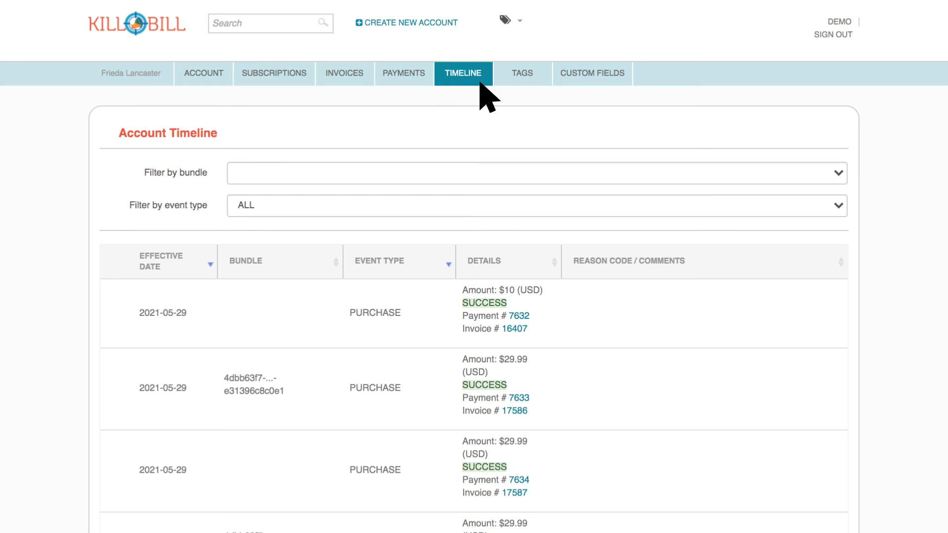
click(599, 73)
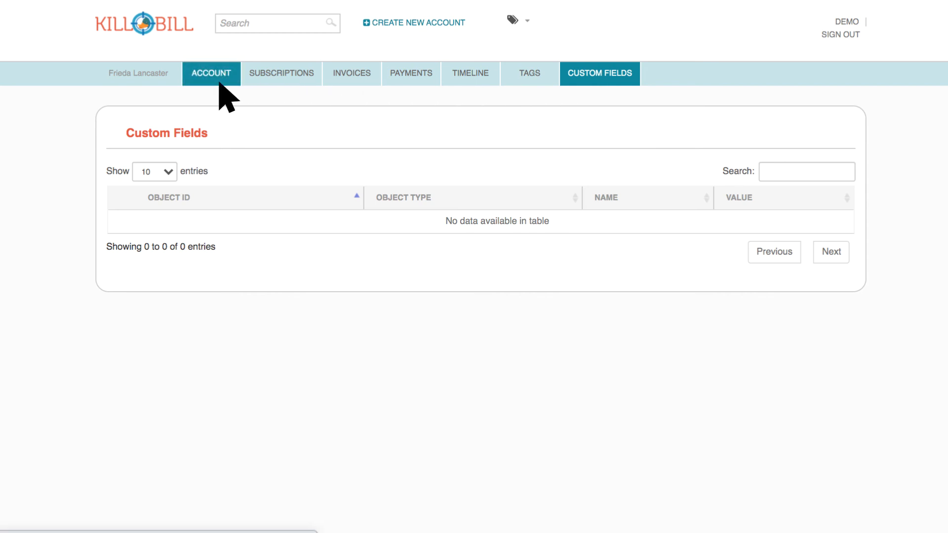
Return to the Account overview, then use the Kill Bill logo to reach the home search page
click(211, 73)
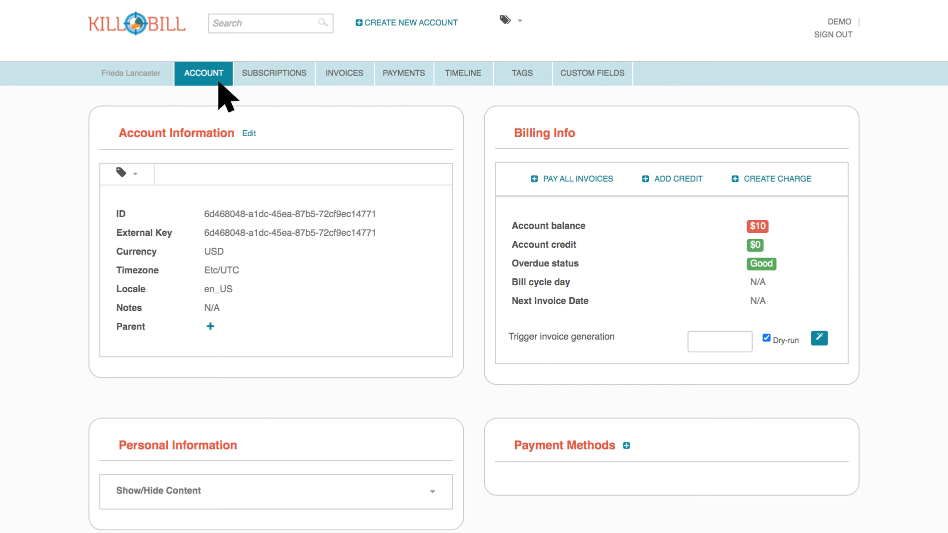
mouse_move(158, 58)
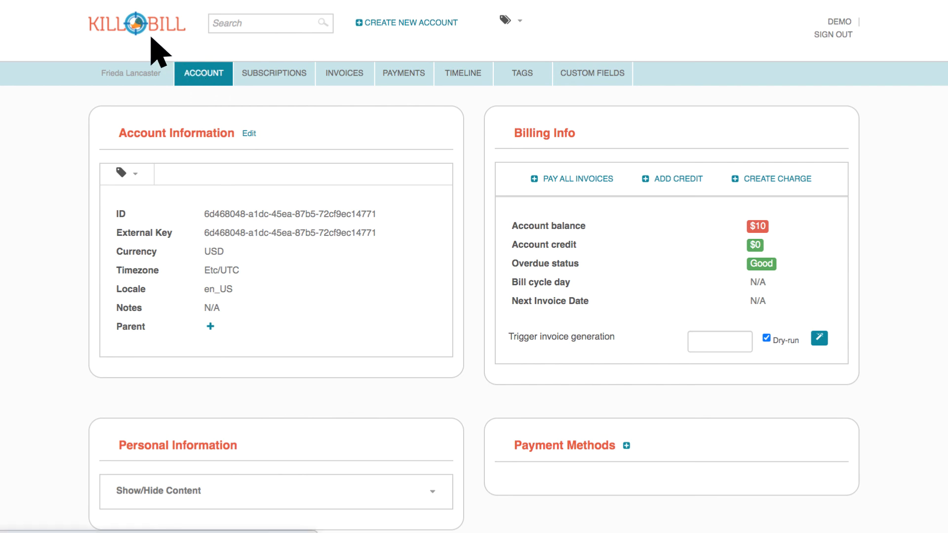
click(137, 24)
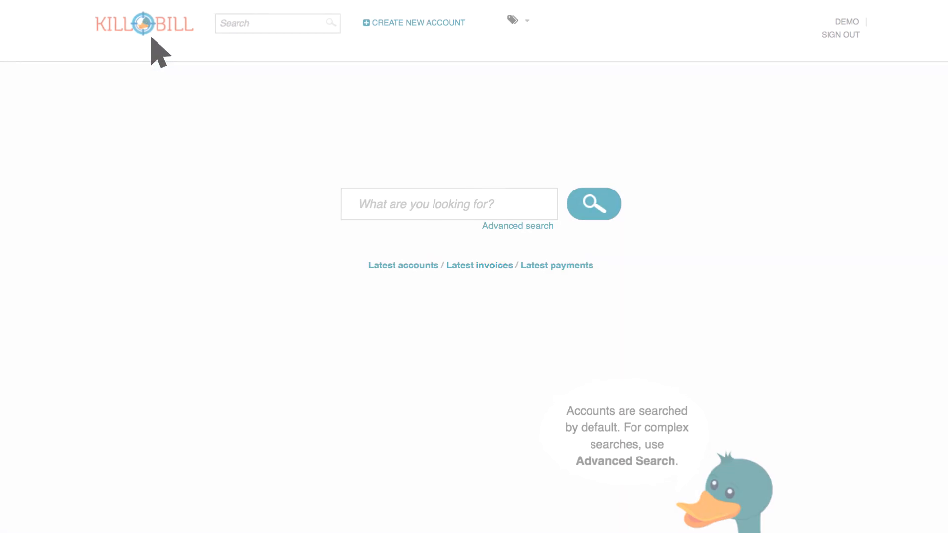